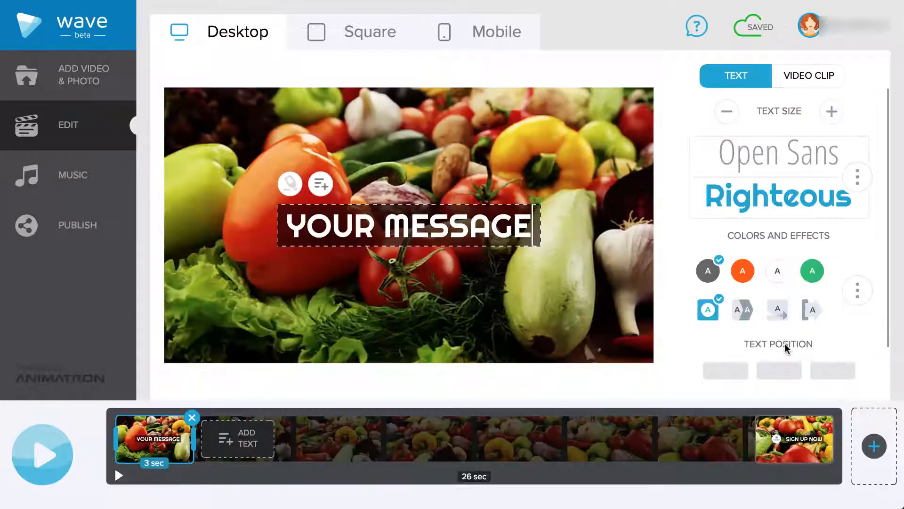
Step: Replace the first clip's placeholder with 'Eating healthy is difficult' and begin a second line 'but not impossi'
{"action": "type", "text": "Eating healthy is difficult"}
{"action": "type", "text": "but n"}
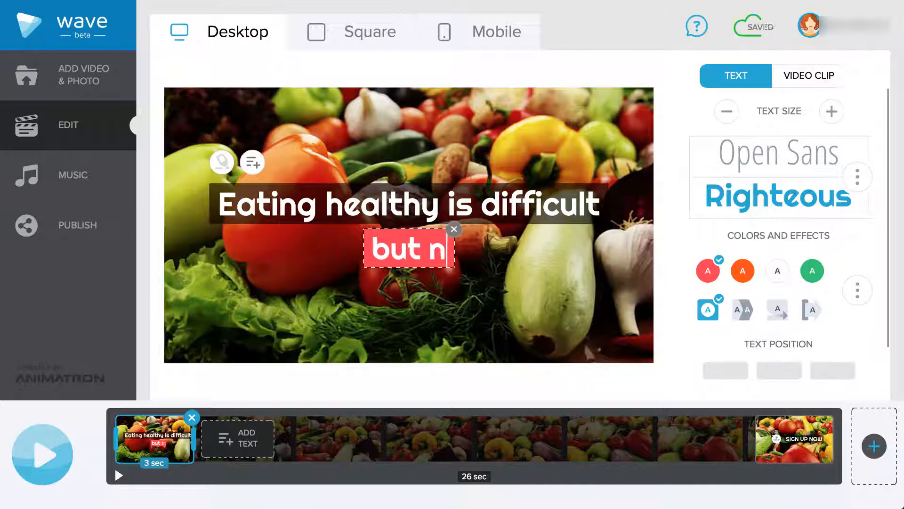
{"action": "type", "text": "ot impossi"}
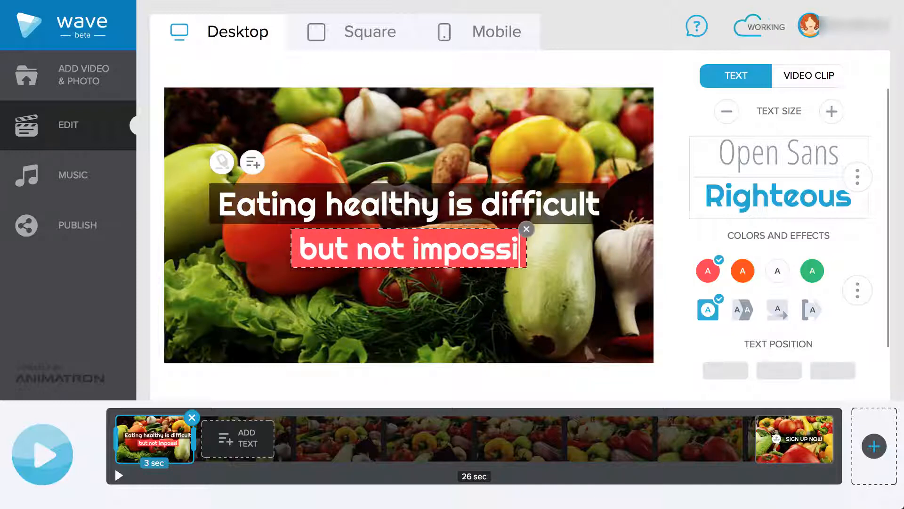
Step: Finish 'but not impossible!' and give the second clip 'We can make it happen for YOU!' with YOU in yellow
{"action": "type", "text": "ble!"}
{"action": "type", "text": "We can make it happen for YOU"}
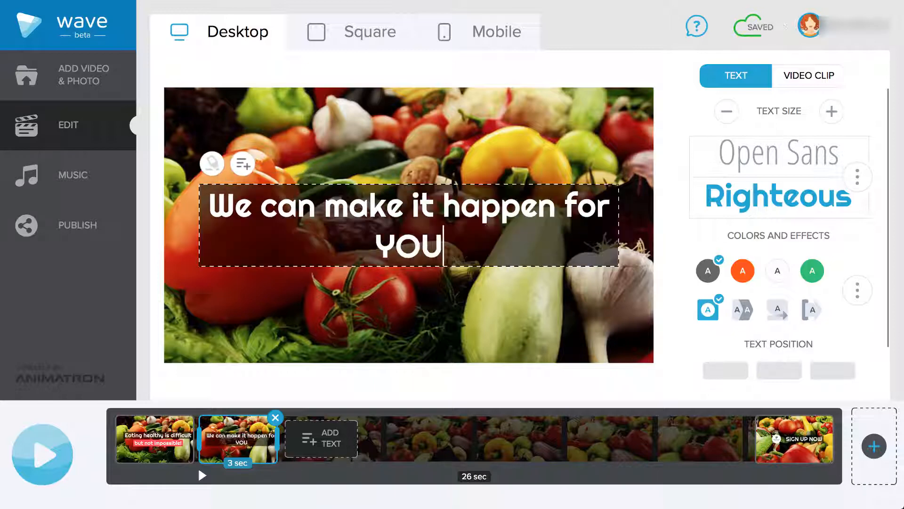
{"action": "type", "text": "!"}
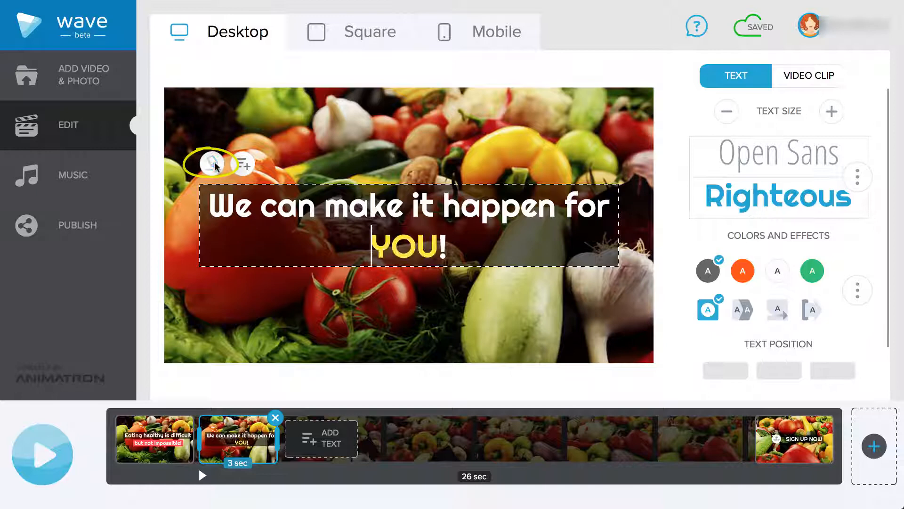
Step: Set the first clip's message in Georgia with 'difficult' and 'impossible' highlighted yellow
{"action": "left_click", "coordinate": [153, 440]}
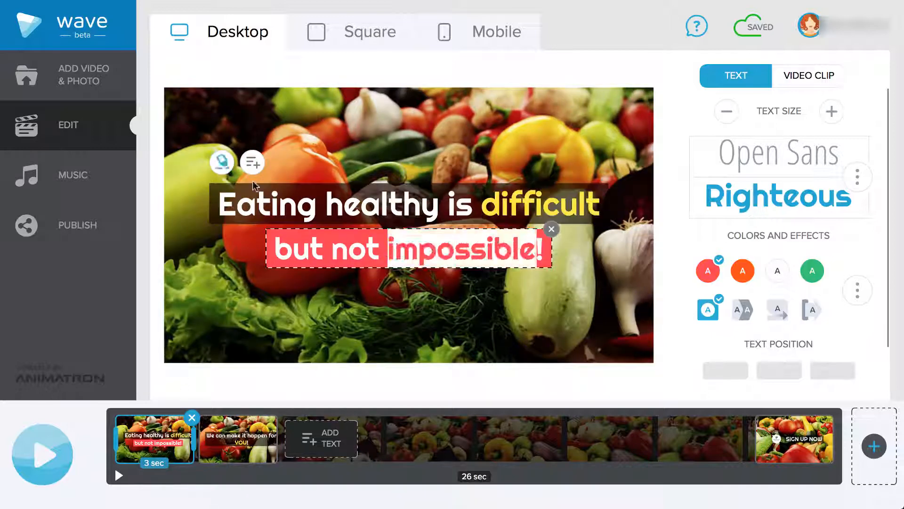
{"action": "left_click", "coordinate": [408, 205]}
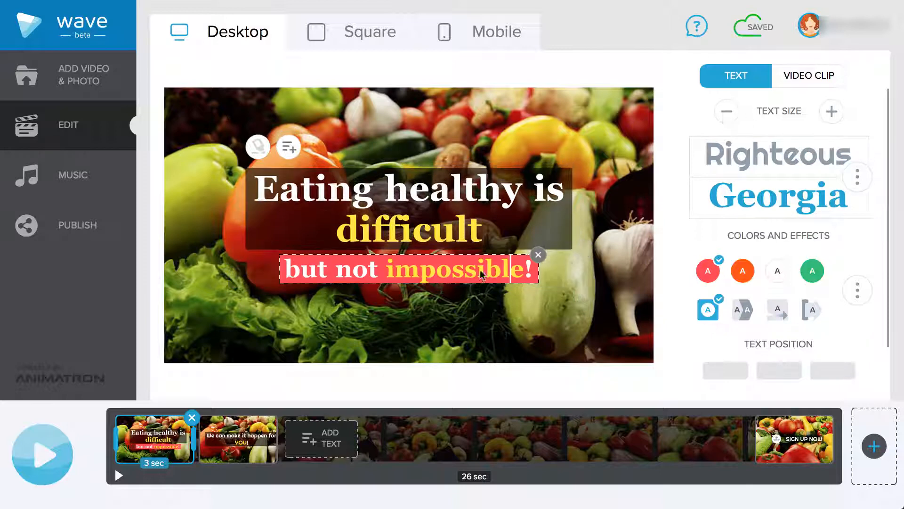
Step: Enlarge the 'but not impossible!' line, checking the second clip and returning to the first
{"action": "left_click", "coordinate": [831, 112]}
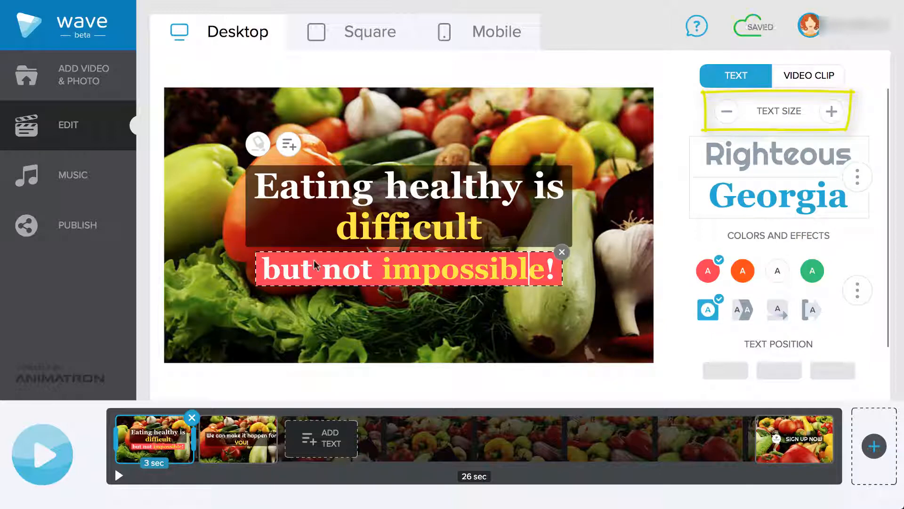
{"action": "left_click", "coordinate": [238, 438]}
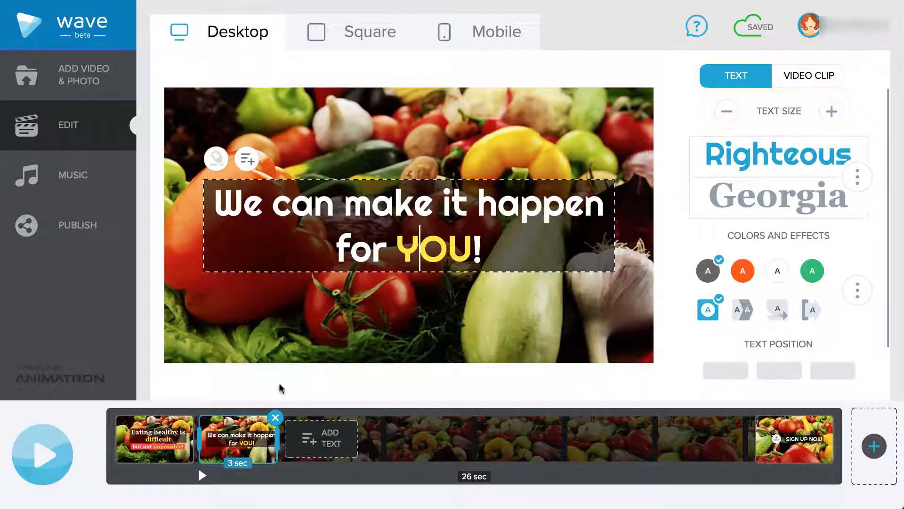
{"action": "left_click", "coordinate": [153, 438]}
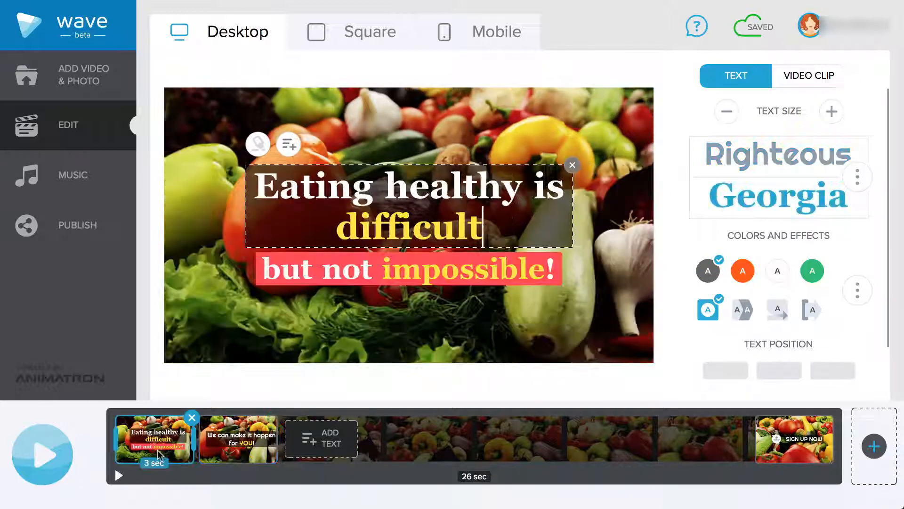
Step: Give the first clip's message the white side-bar style positioned at the bottom left
{"action": "left_click", "coordinate": [777, 270]}
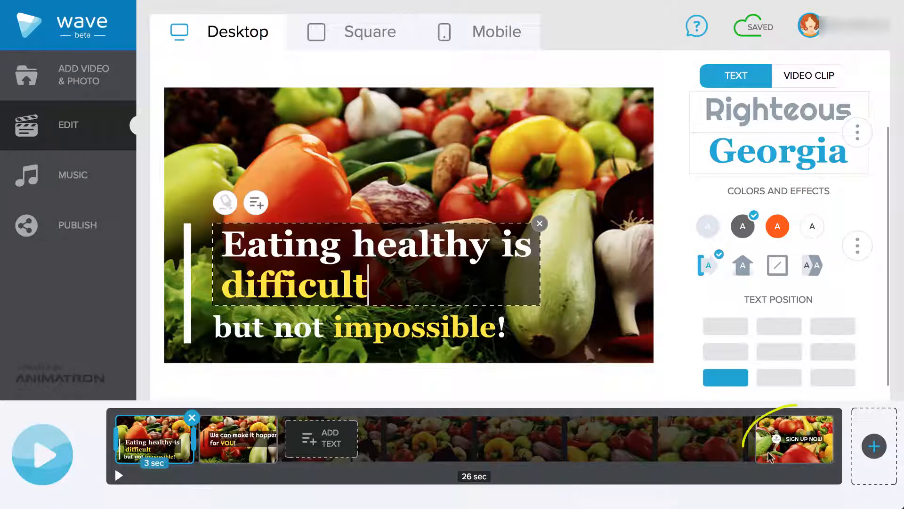
Step: Give the Sign Up Now clip the subtitle 'Get 20% Off Today Only' without its red highlight
{"action": "left_click", "coordinate": [793, 438]}
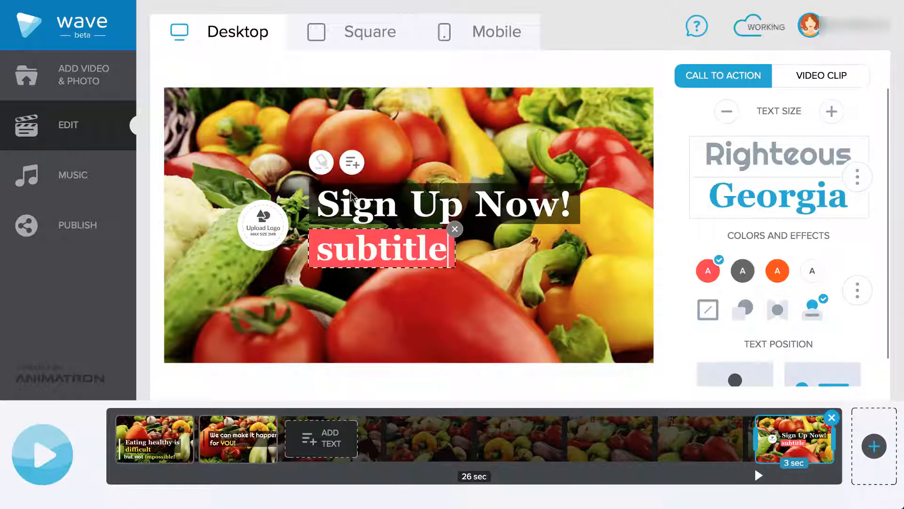
{"action": "type", "text": "Get 20% Off Today Only"}
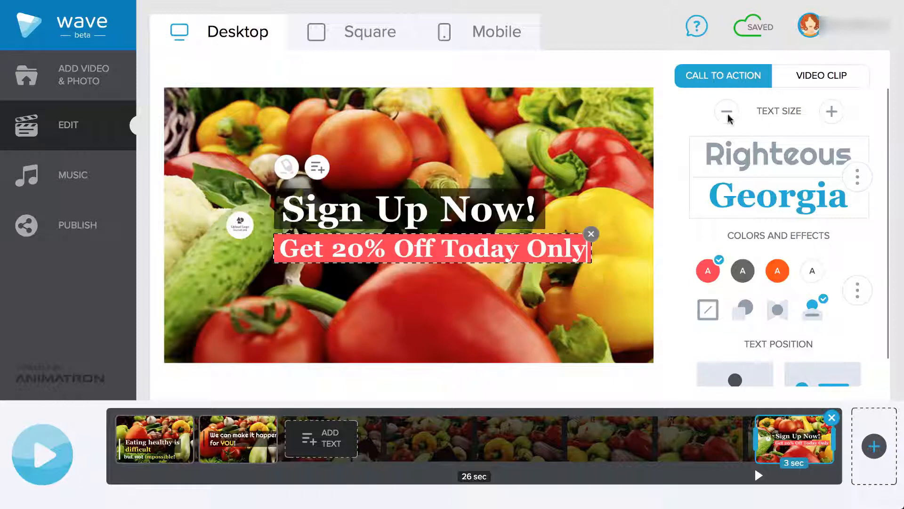
{"action": "left_click", "coordinate": [813, 270]}
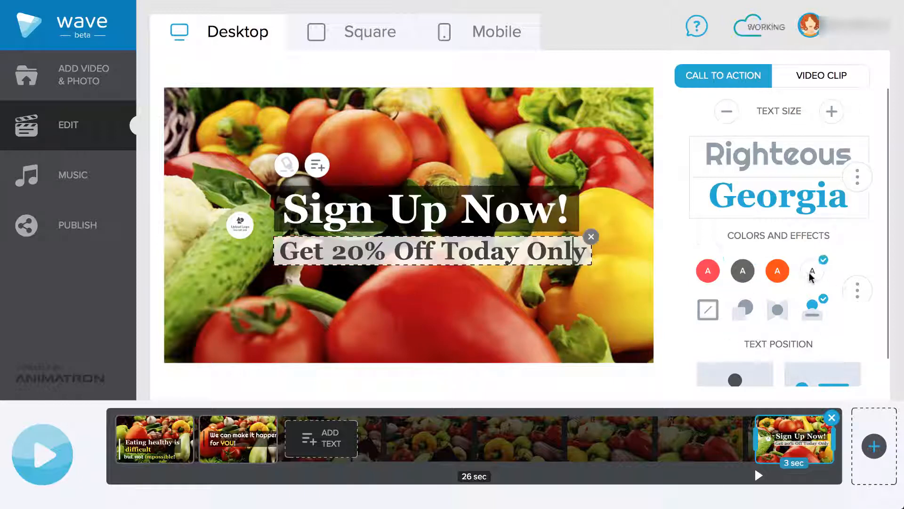
{"action": "left_click", "coordinate": [708, 270]}
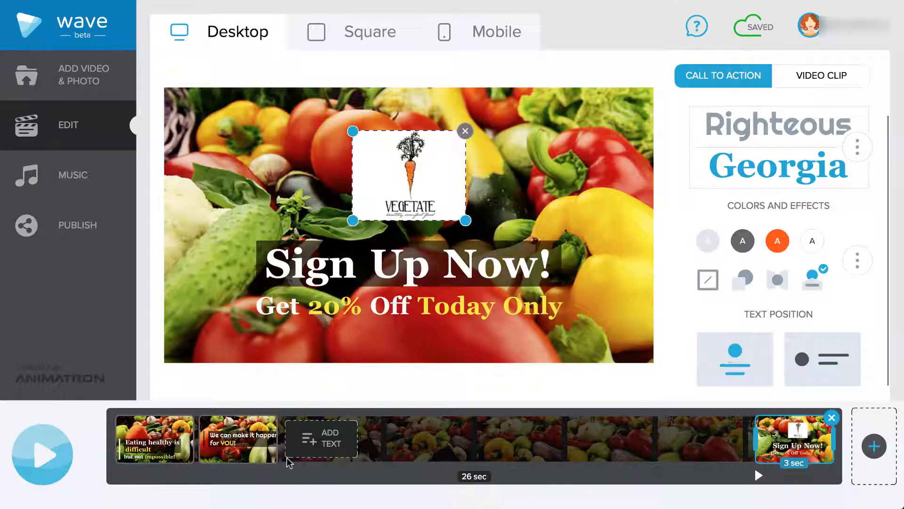
Step: Add the VEGETATE logo and place the Sign Up Now clip third, after the second clip
{"action": "left_click", "coordinate": [237, 438]}
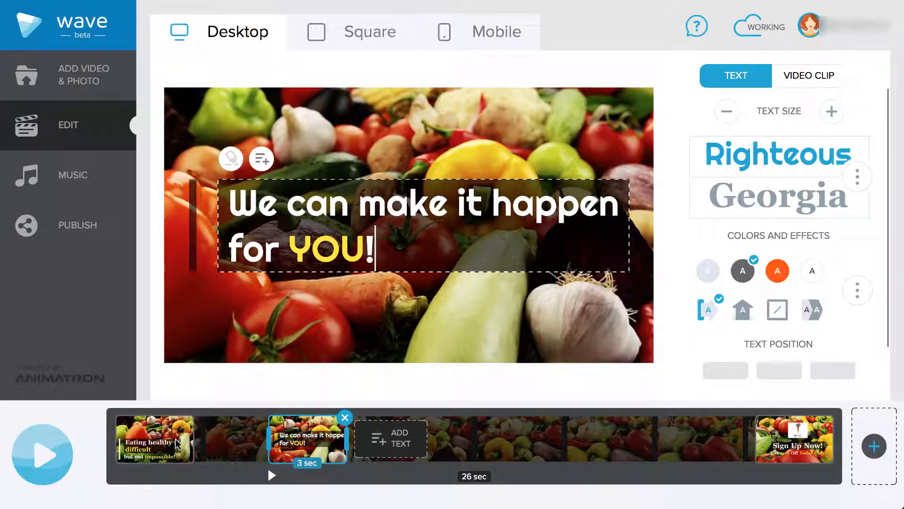
{"action": "left_click", "coordinate": [157, 438]}
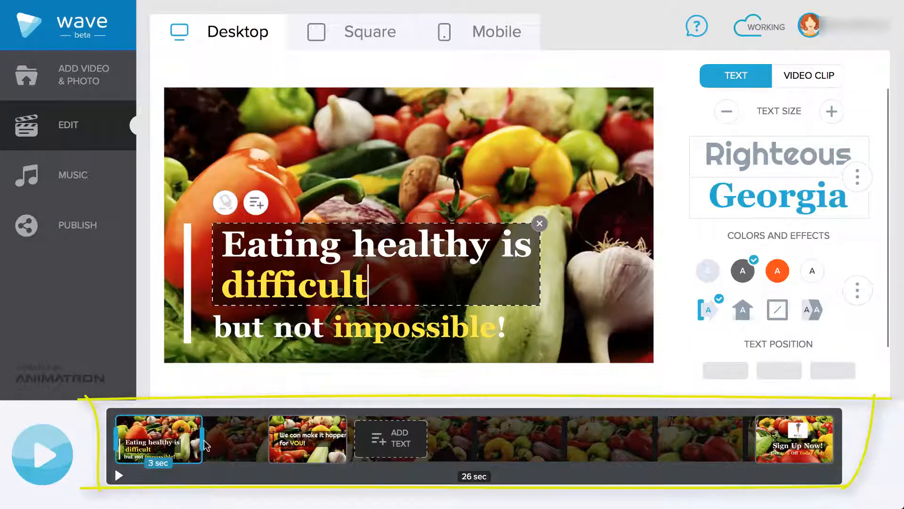
{"action": "left_click", "coordinate": [370, 438]}
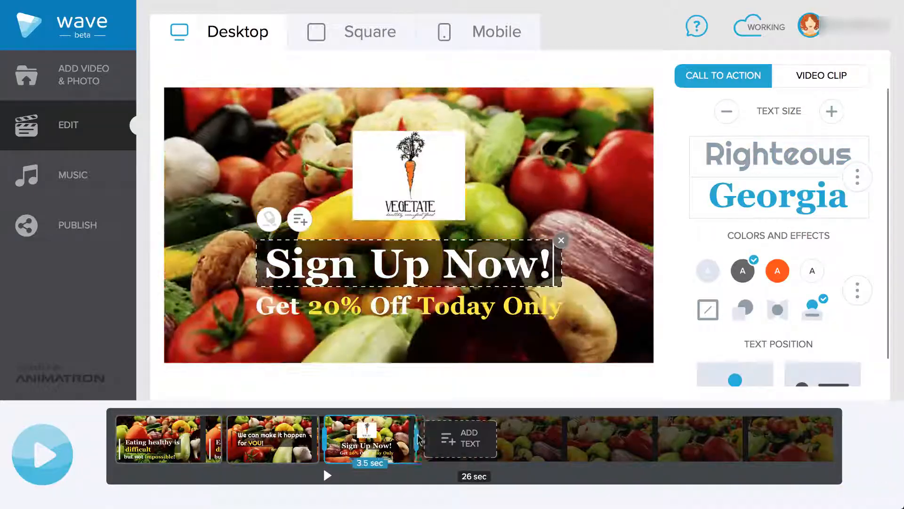